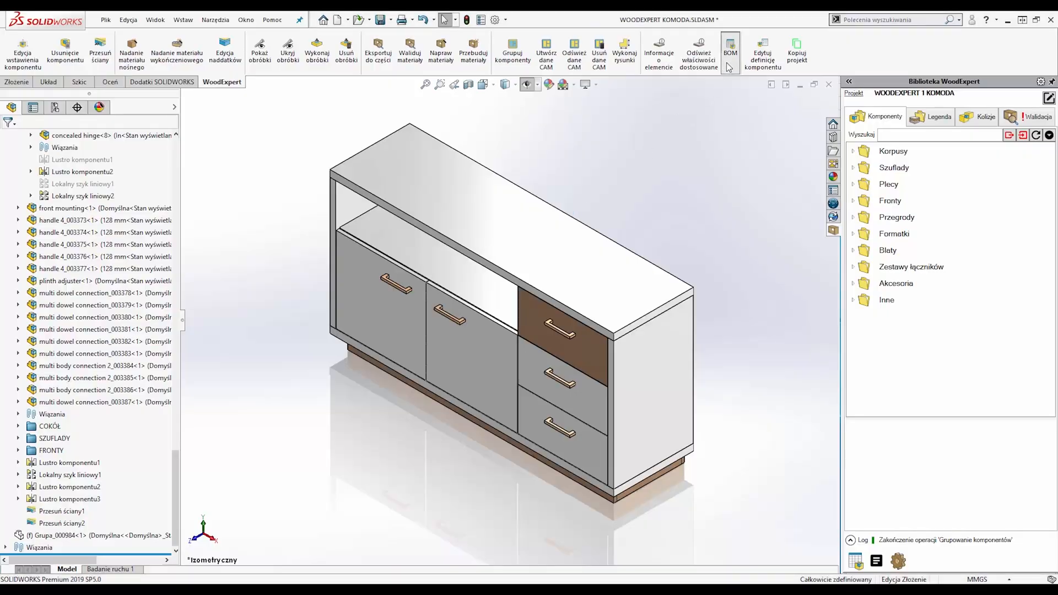
# Start a WoodExpert BOM for the cabinet assembly with the comment 'WOODEXPERT PROJECT'
pyautogui.click(729, 50)
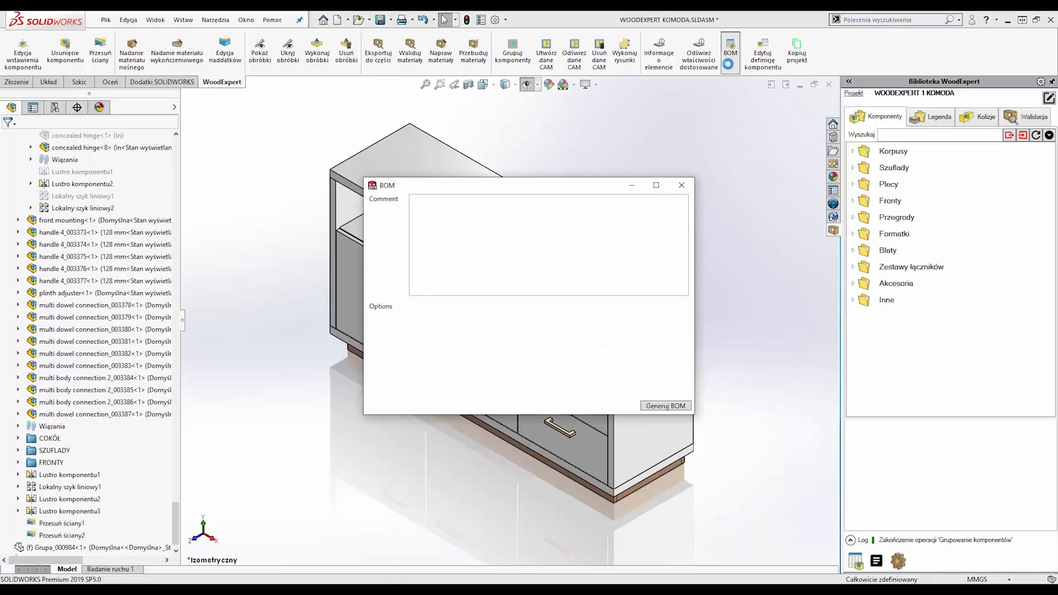
pyautogui.click(533, 215)
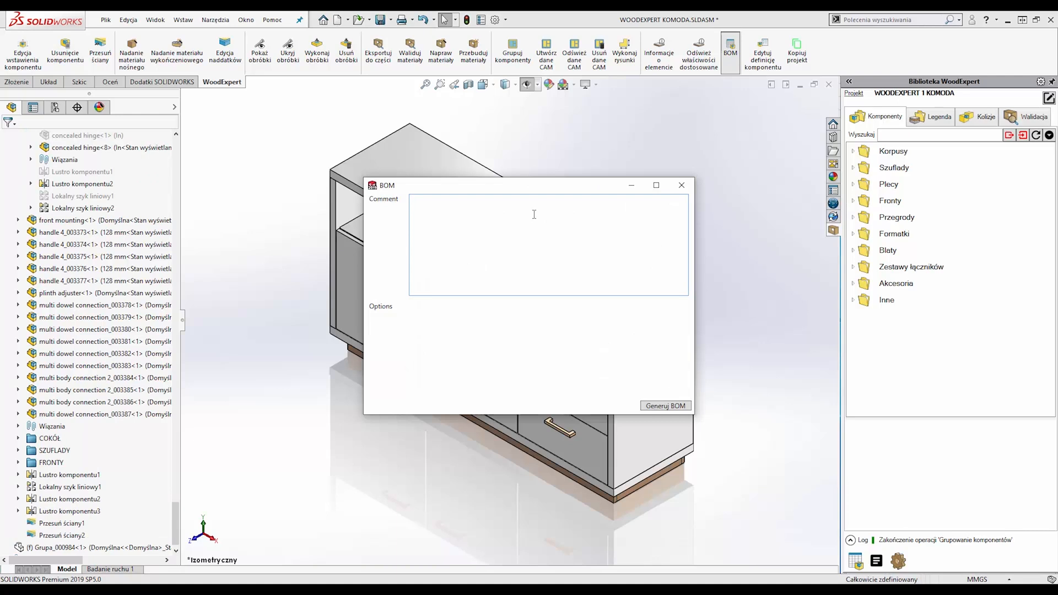
pyautogui.write('WOODEXPERT PROJECT')
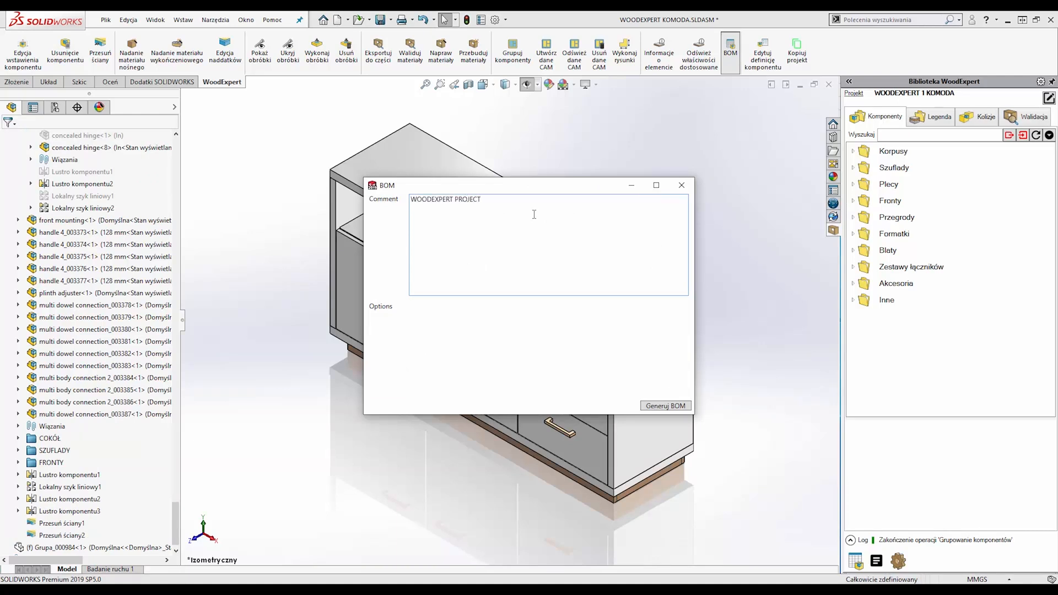
# Generate the BOM, set the door's CustomField to 'WOODEX', and switch to the full (Pełny) view
pyautogui.click(663, 405)
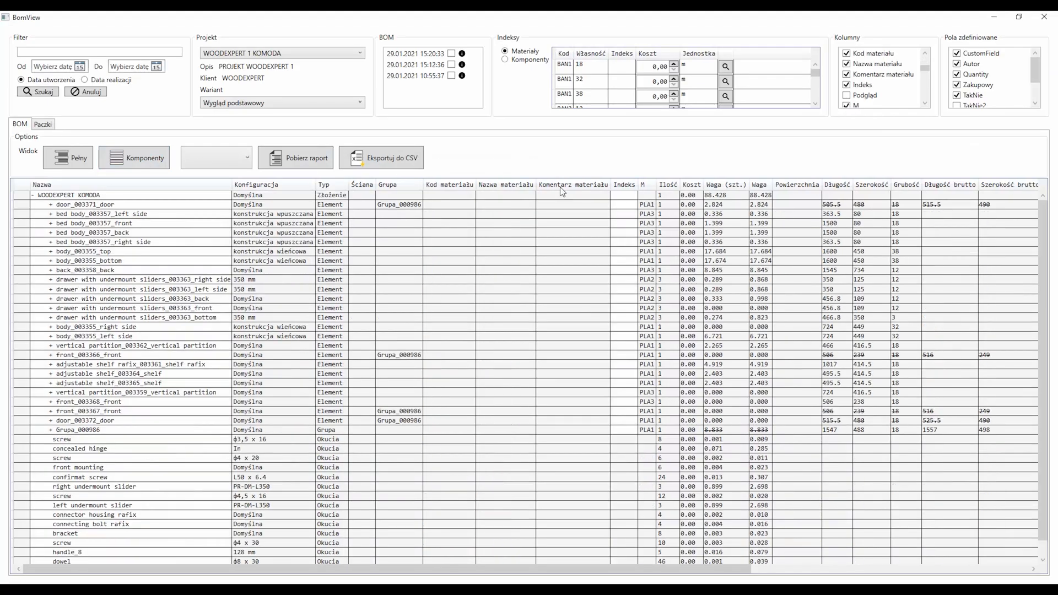
pyautogui.scroll(-3)
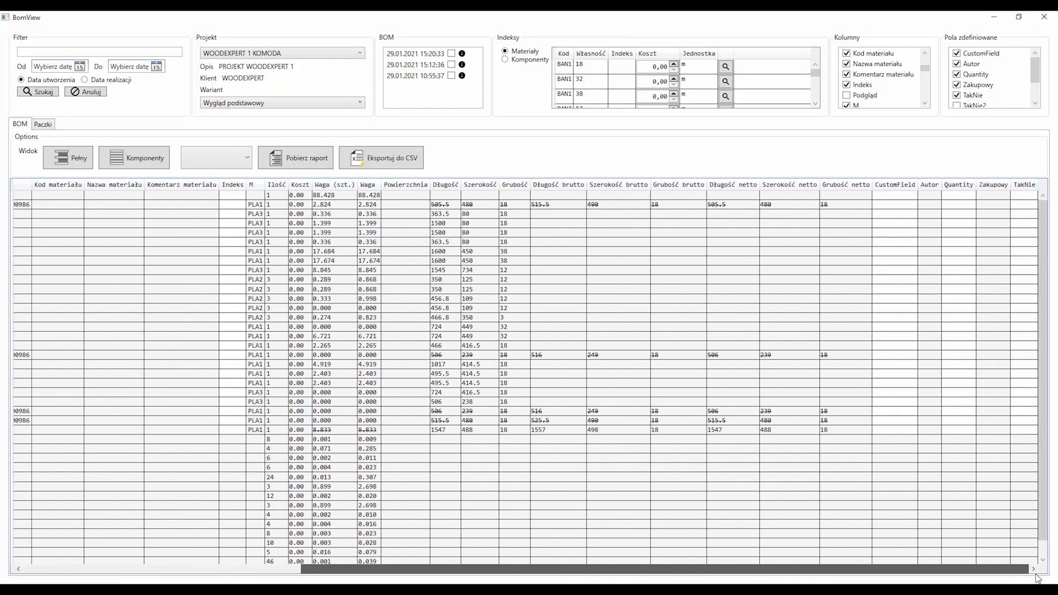
pyautogui.write('WOODEX')
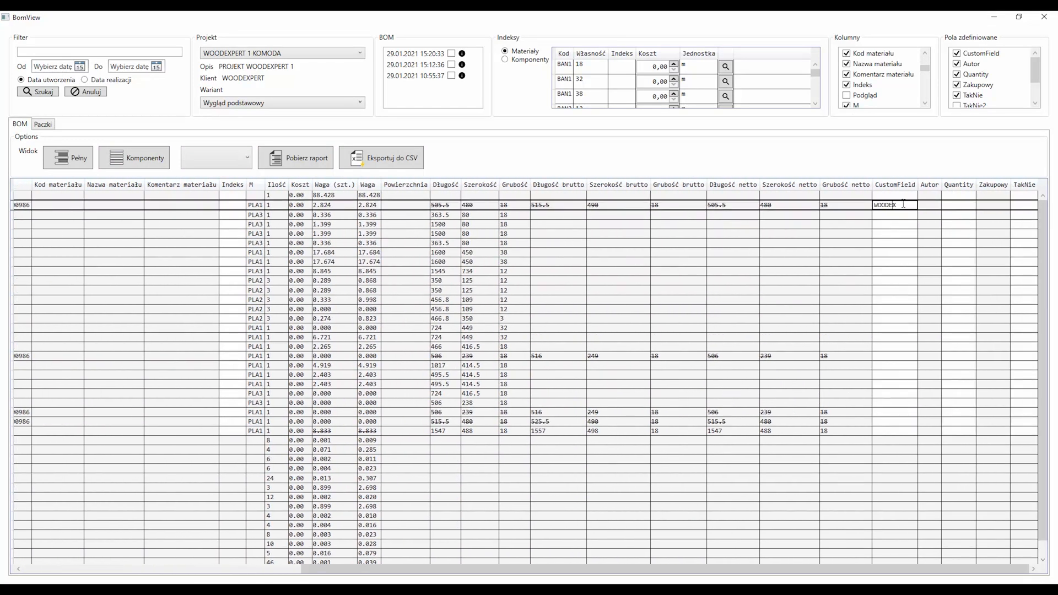
pyautogui.click(1023, 205)
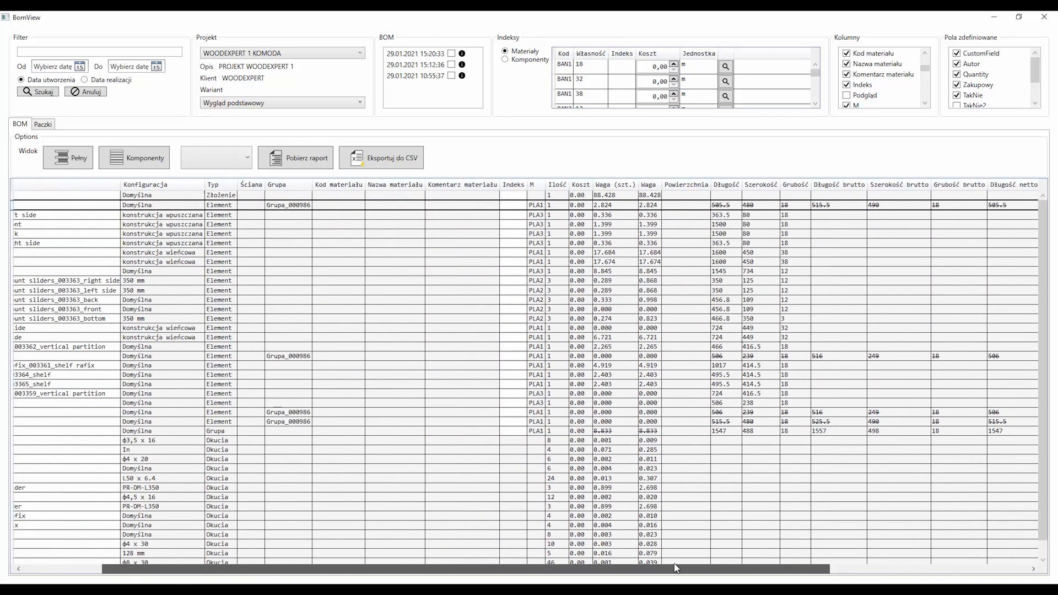
pyautogui.click(68, 157)
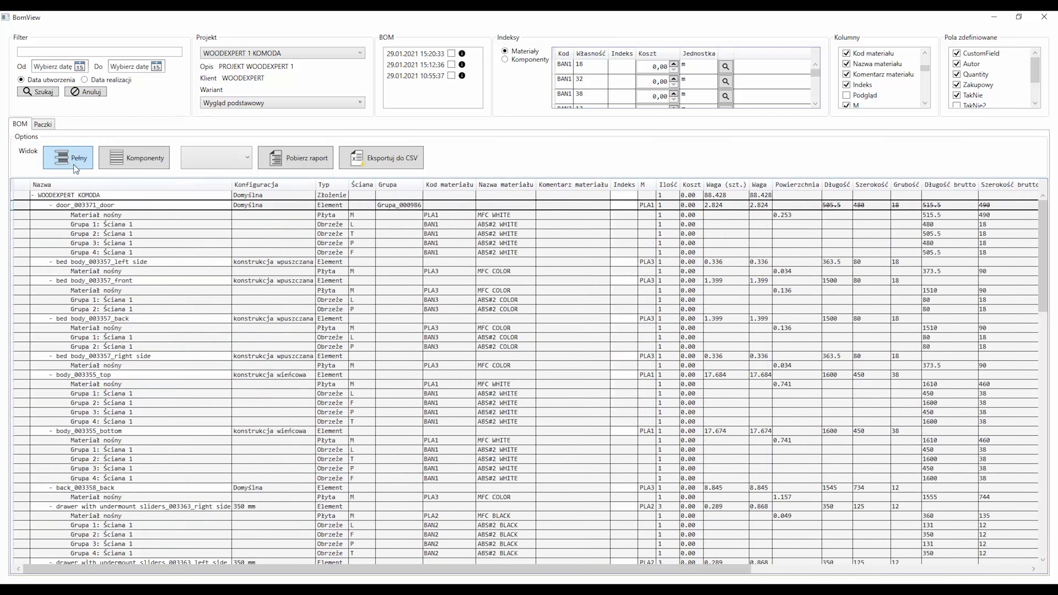
# Enable part previews and give the BAN1 16 edge banding the index 'AD' with its cost
pyautogui.click(845, 95)
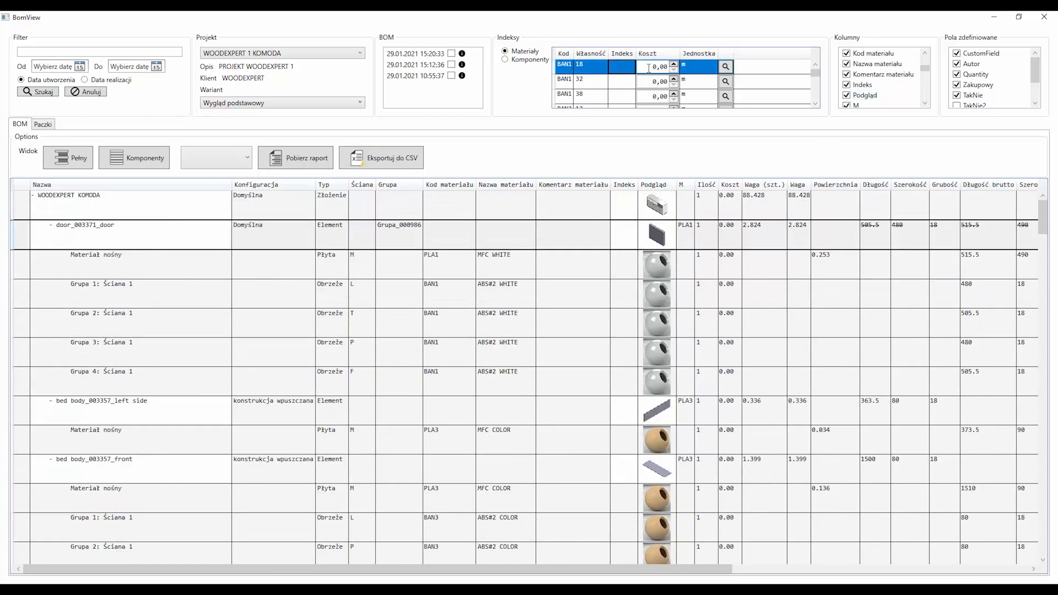
pyautogui.click(725, 66)
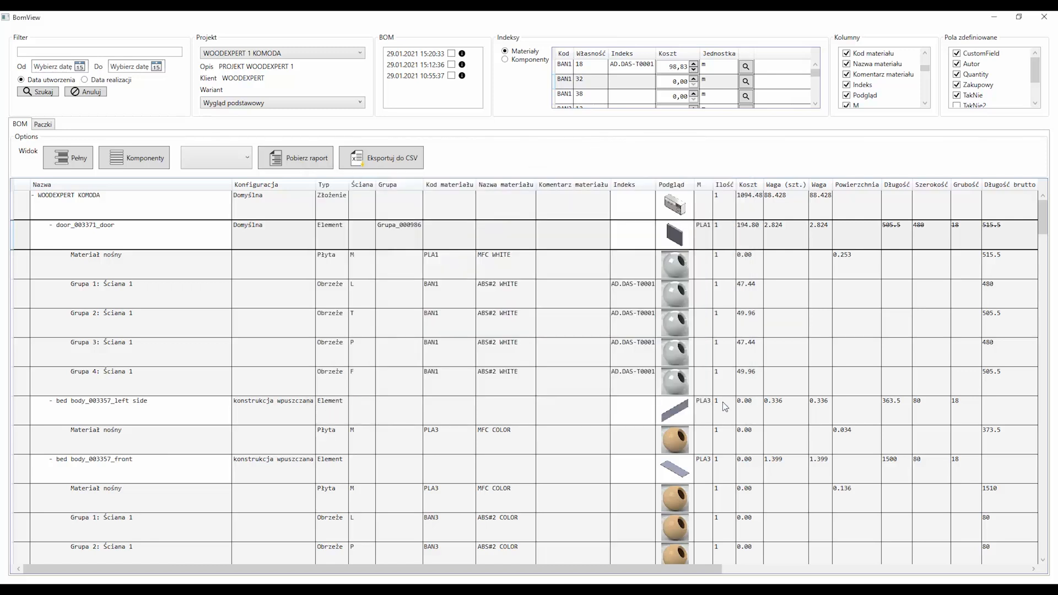
pyautogui.write('AD.DAS-T0002')
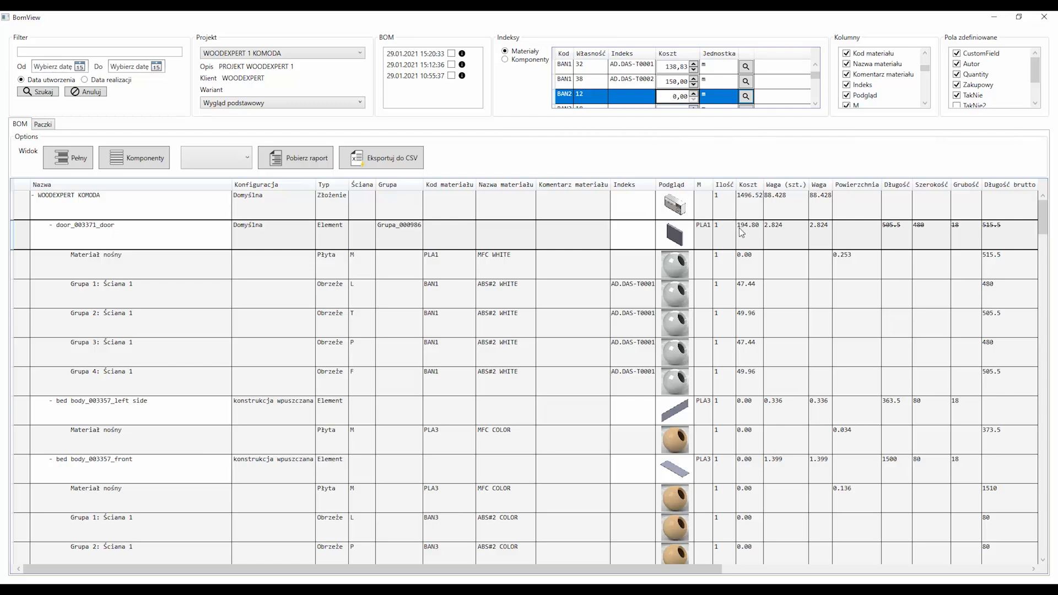
pyautogui.click(43, 125)
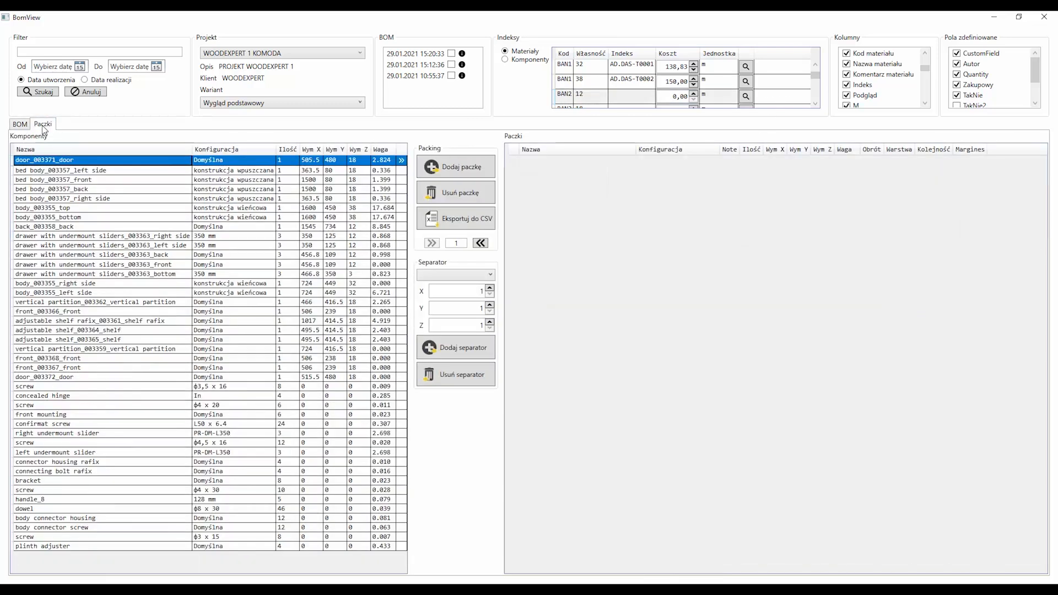
# Create Package 1 holding the door and the left body side
pyautogui.click(455, 166)
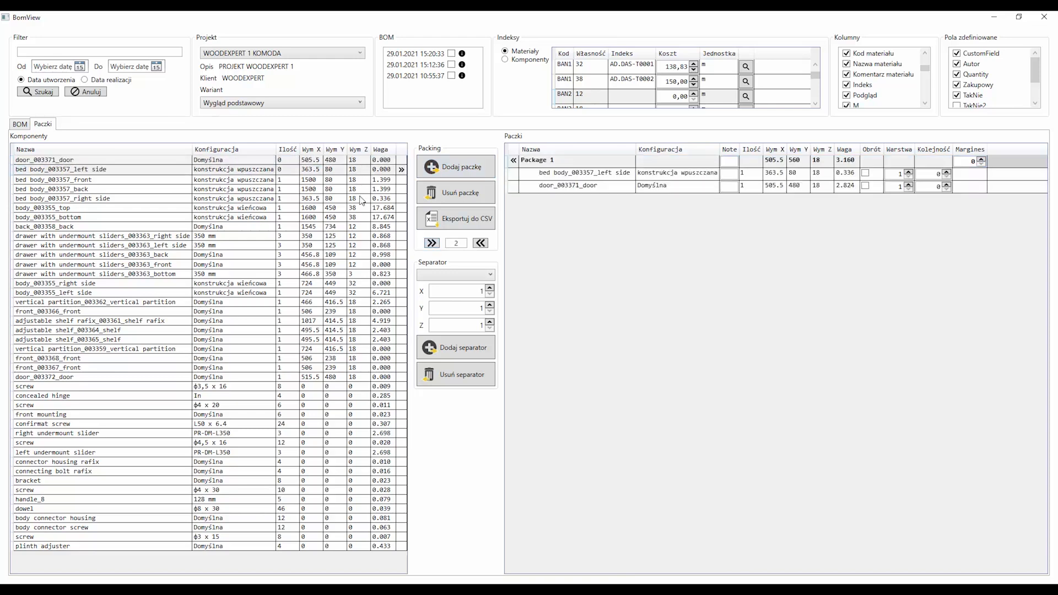
pyautogui.click(431, 242)
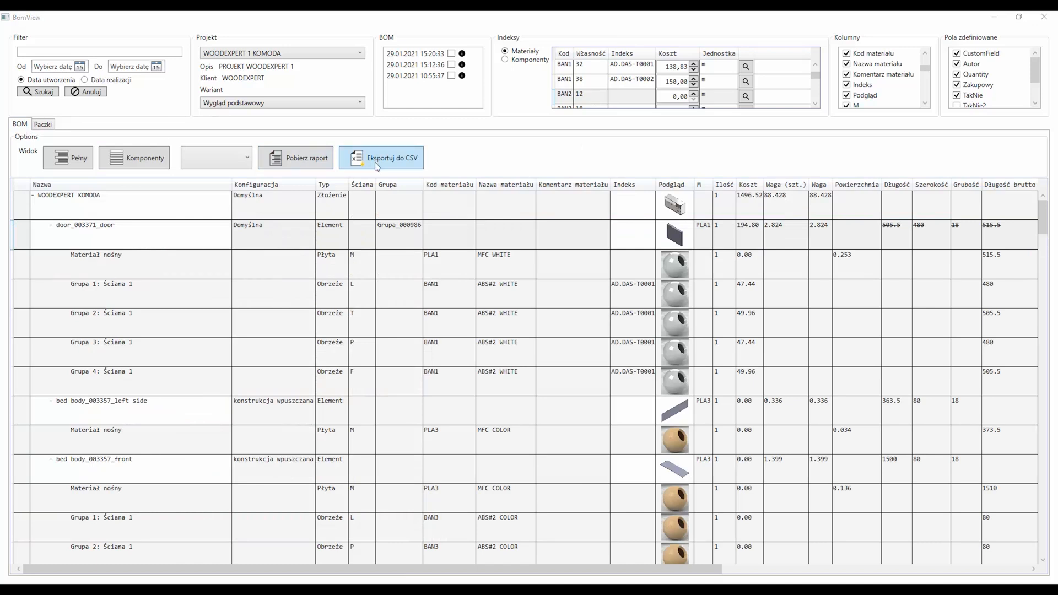
# Export the full BOM to a CSV file and review it in Excel
pyautogui.click(390, 158)
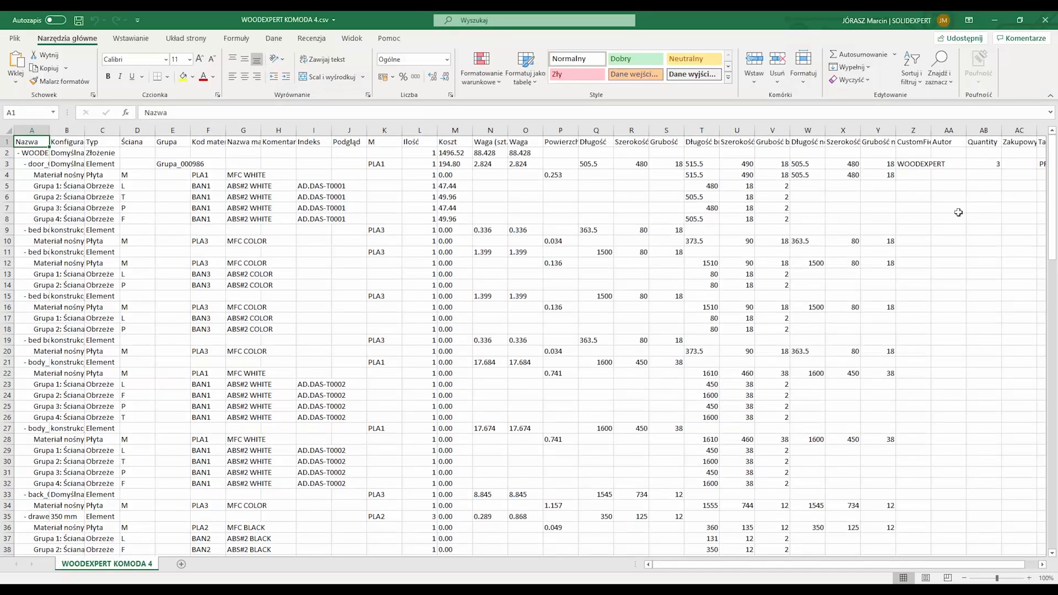
pyautogui.scroll(-3)
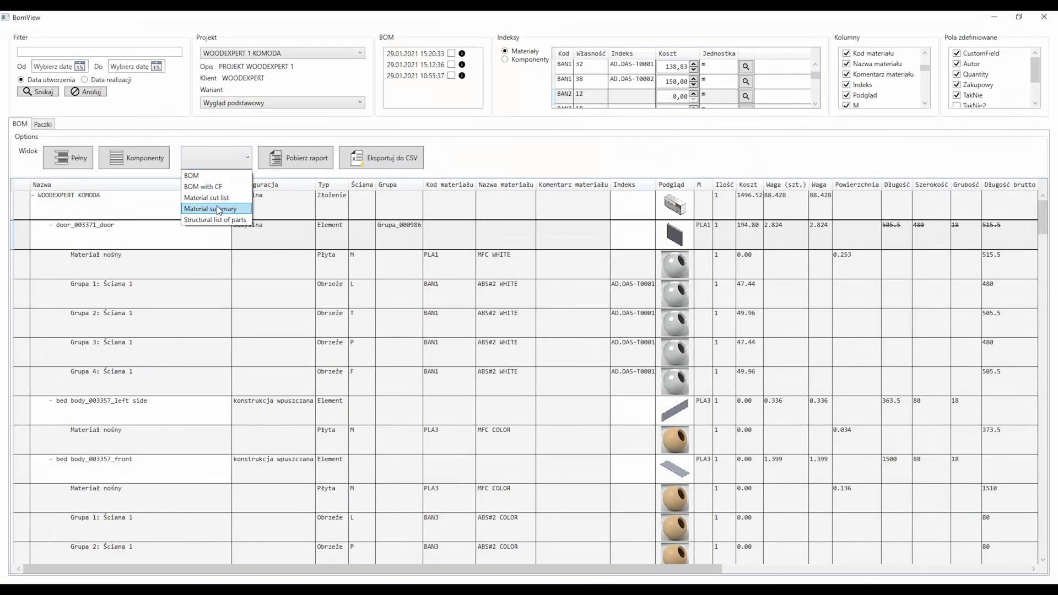
# Export the Material cut list report as CSV (comma delimited)
pyautogui.click(210, 208)
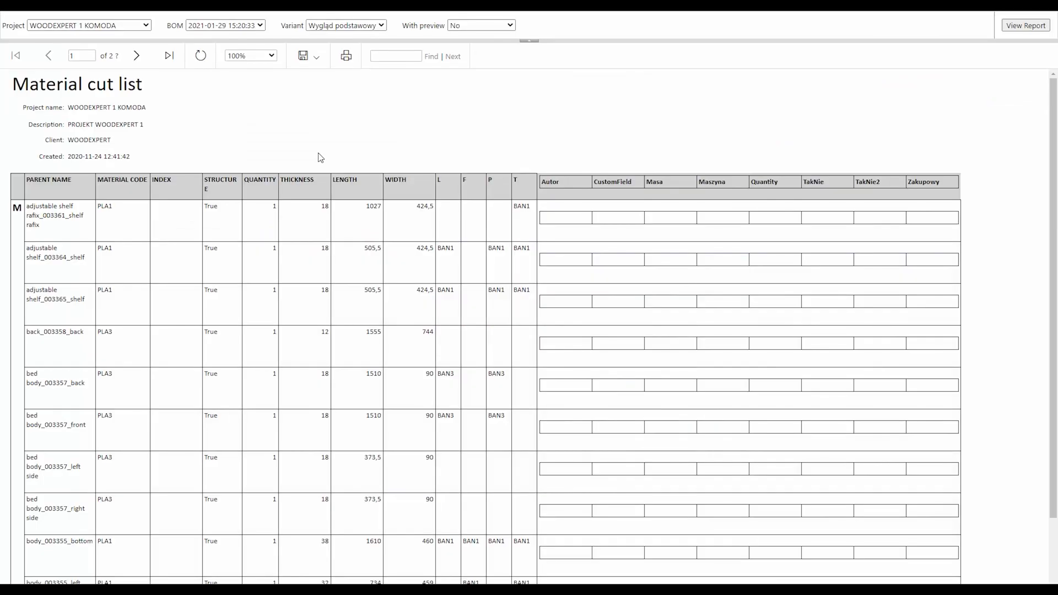
pyautogui.click(317, 55)
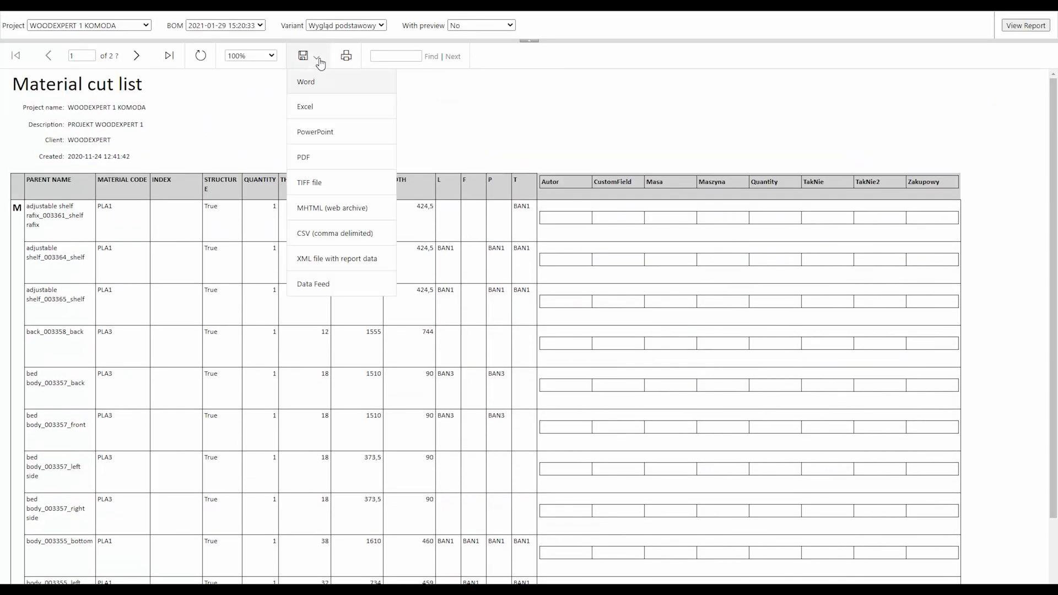
pyautogui.click(336, 233)
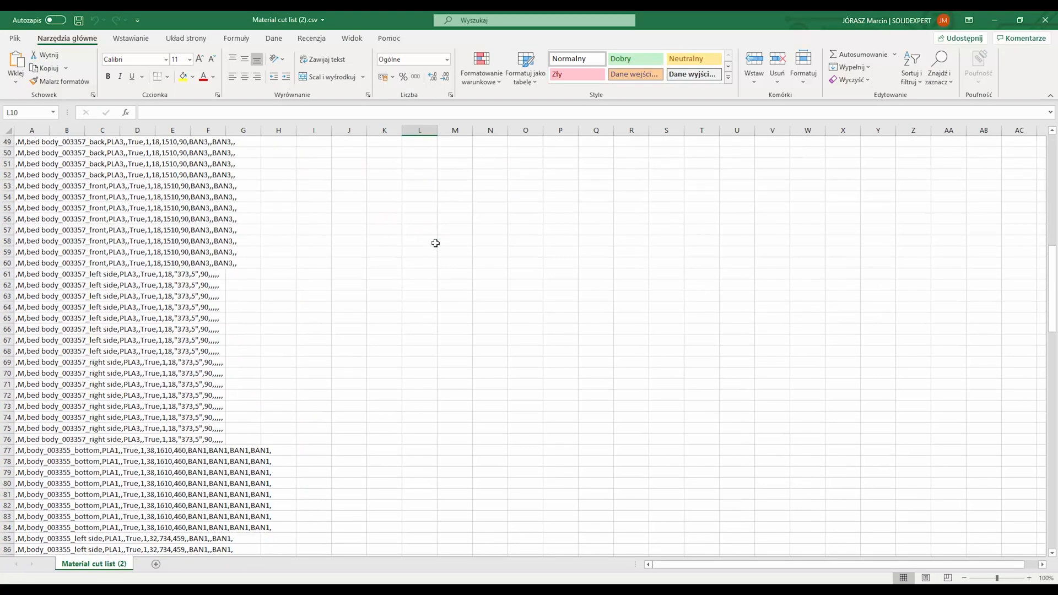